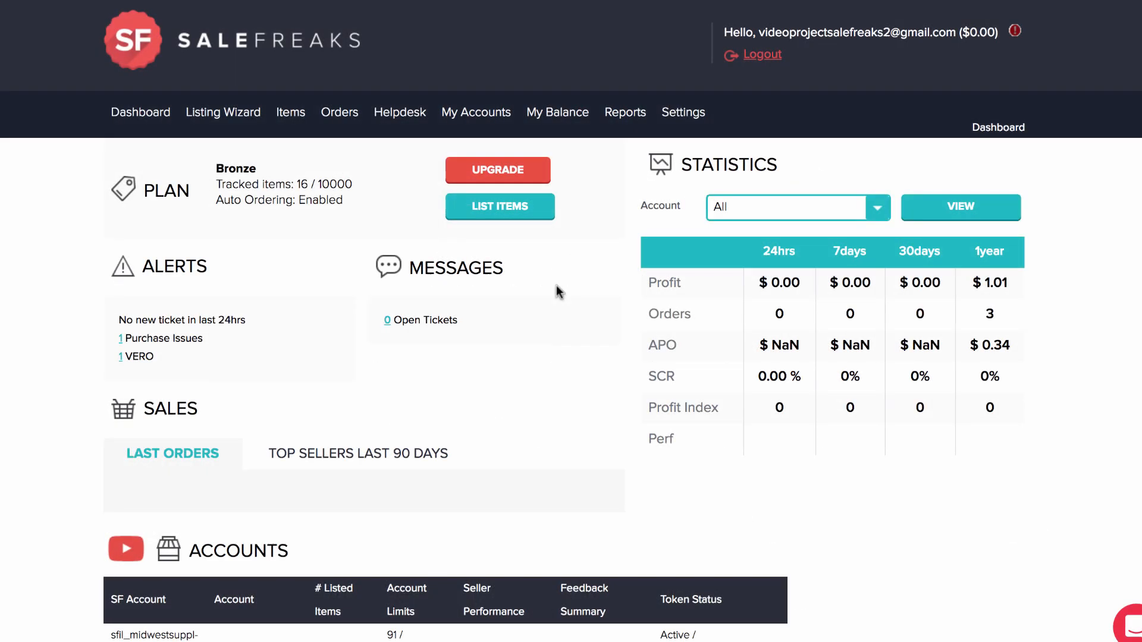
{"action": "mouse_move", "coordinate": [489, 134]}
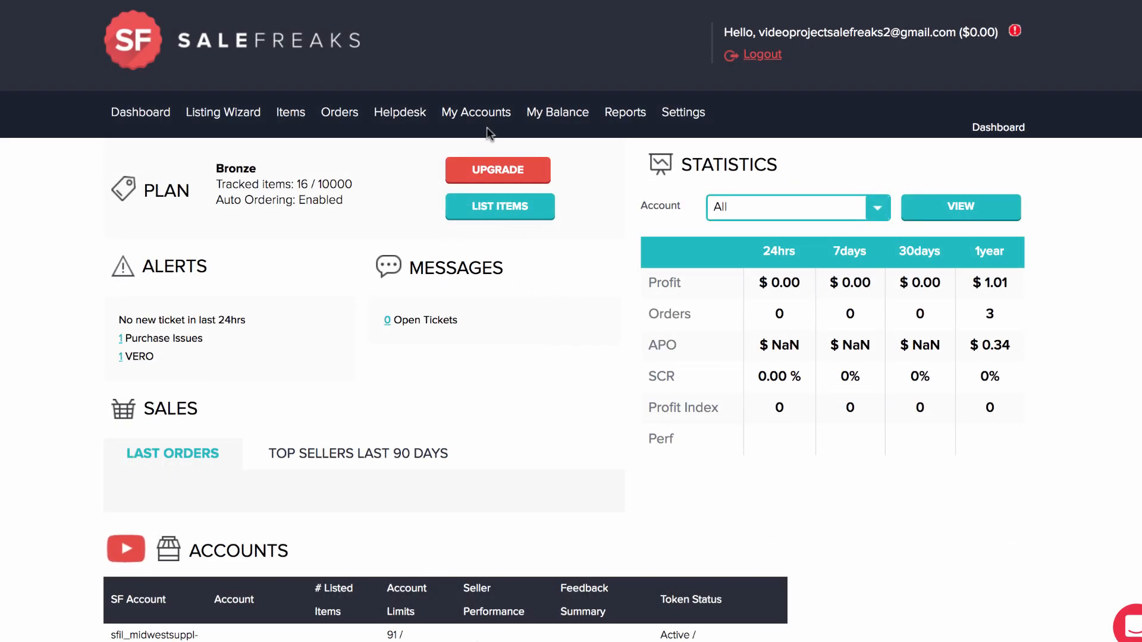
Step: Launch the Amazon login for the linked seller account from My Accounts
{"action": "left_click", "coordinate": [476, 111]}
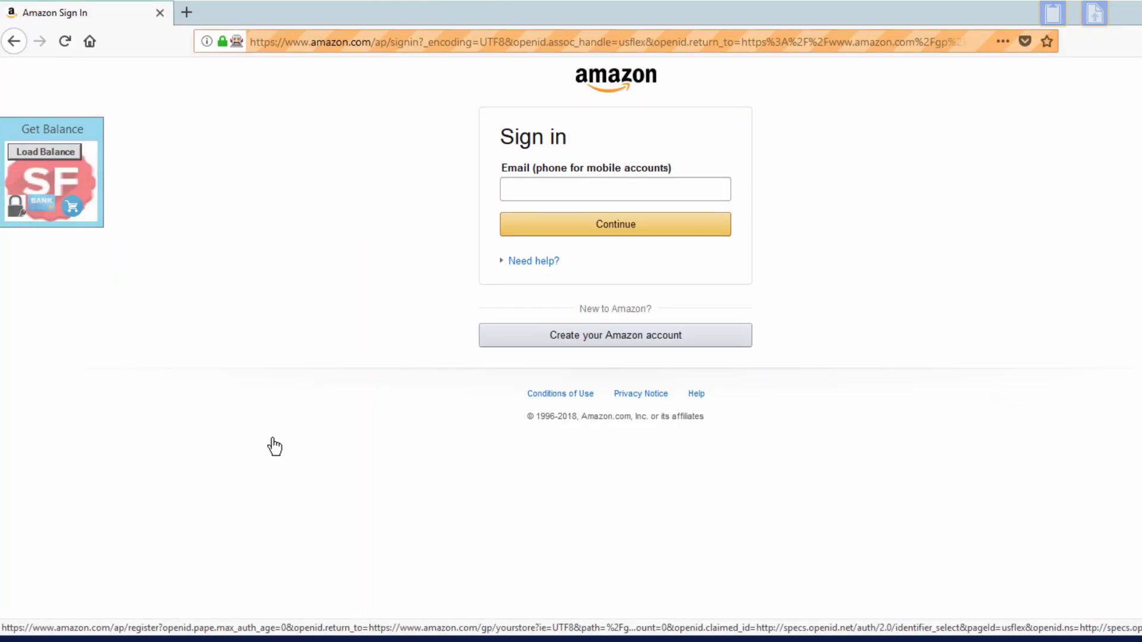
Step: Finish signing in and reach Your Account via the Account & Lists menu
{"action": "left_click", "coordinate": [616, 224]}
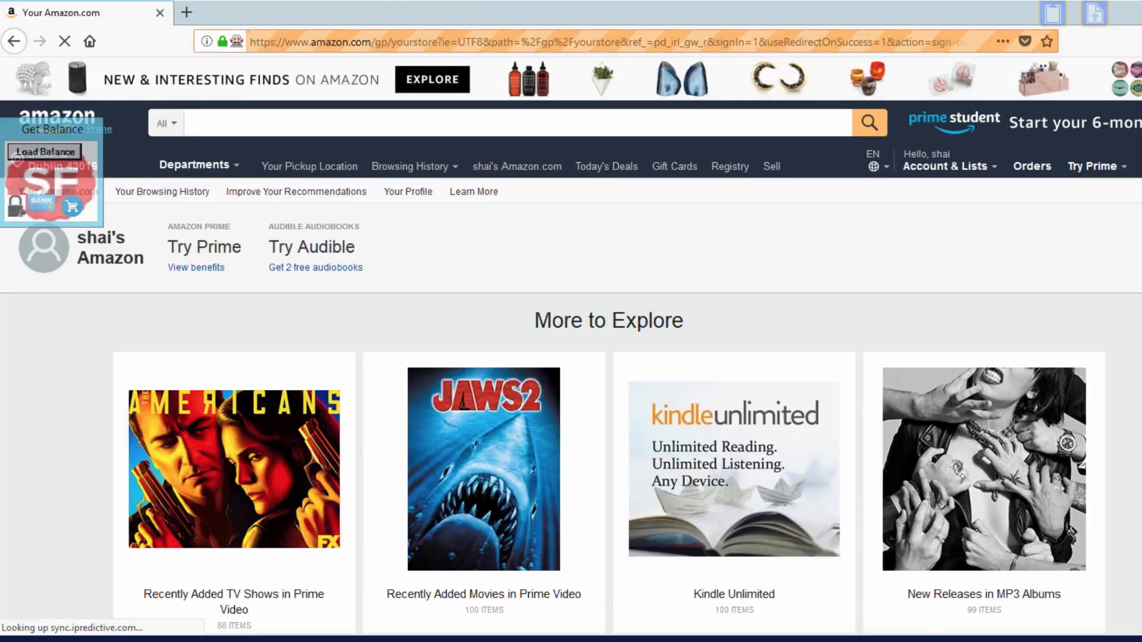
{"action": "left_click", "coordinate": [947, 165]}
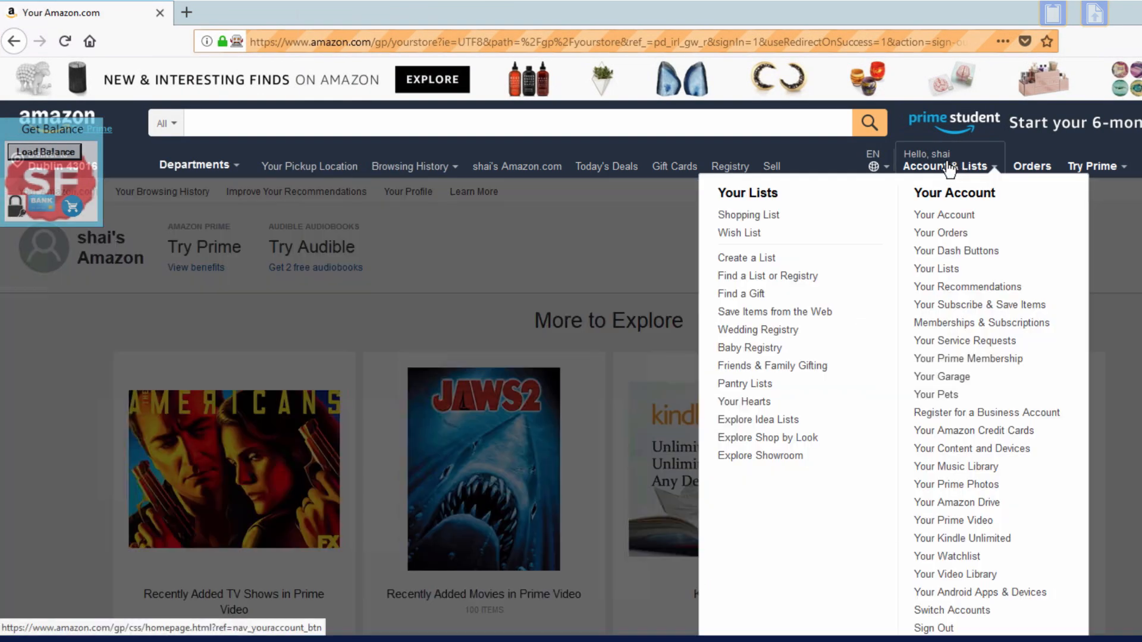
{"action": "left_click", "coordinate": [944, 214]}
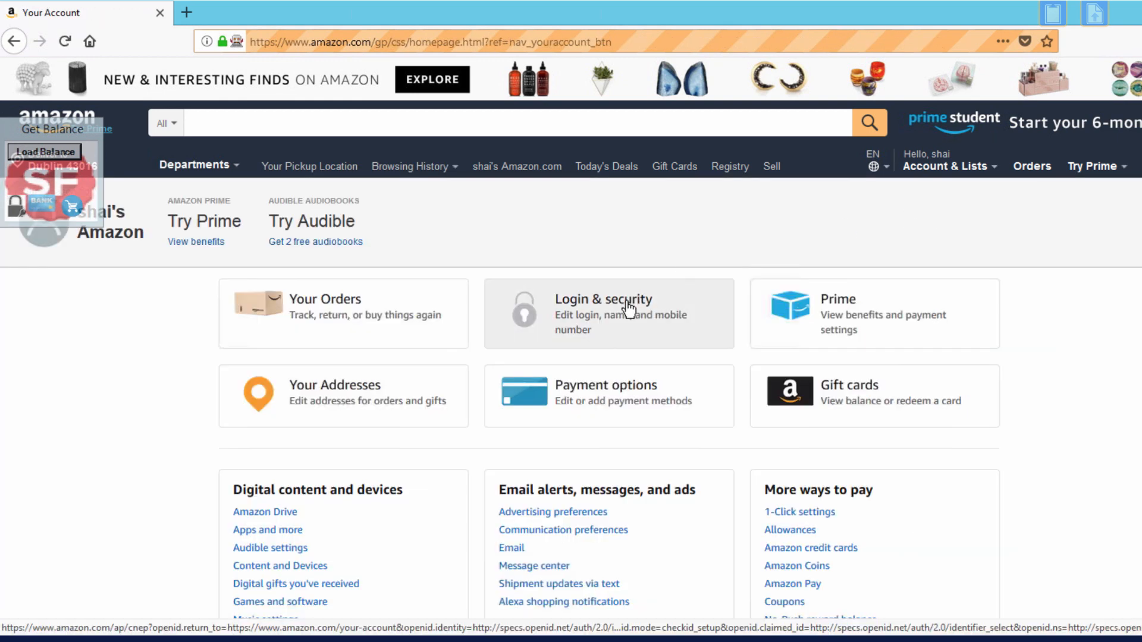
Step: Go through Login & security to edit the Advanced Security Settings
{"action": "left_click", "coordinate": [621, 312]}
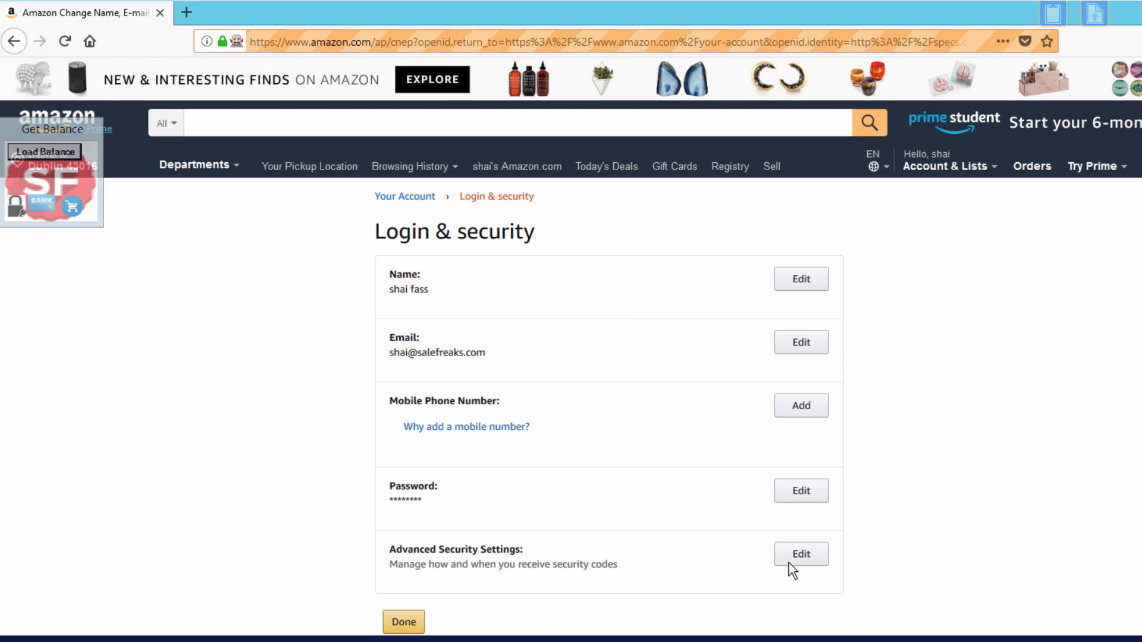
{"action": "left_click", "coordinate": [800, 553]}
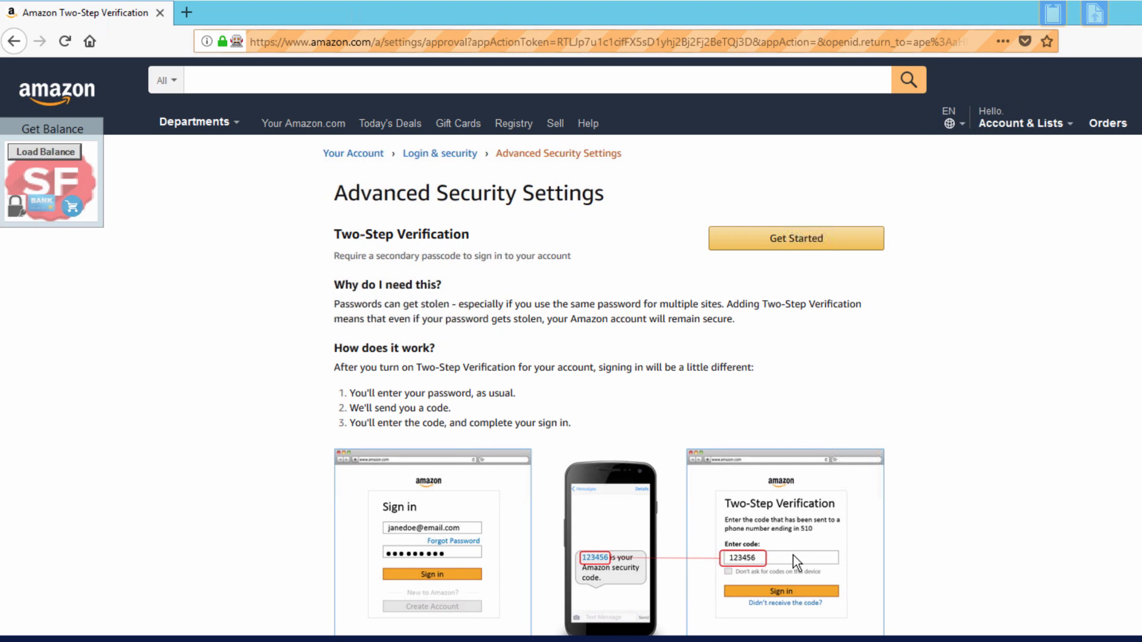
Step: Start Two-Step Verification with the Authenticator App method and confirm code generation in the SaleFreaks notice
{"action": "left_click", "coordinate": [796, 238]}
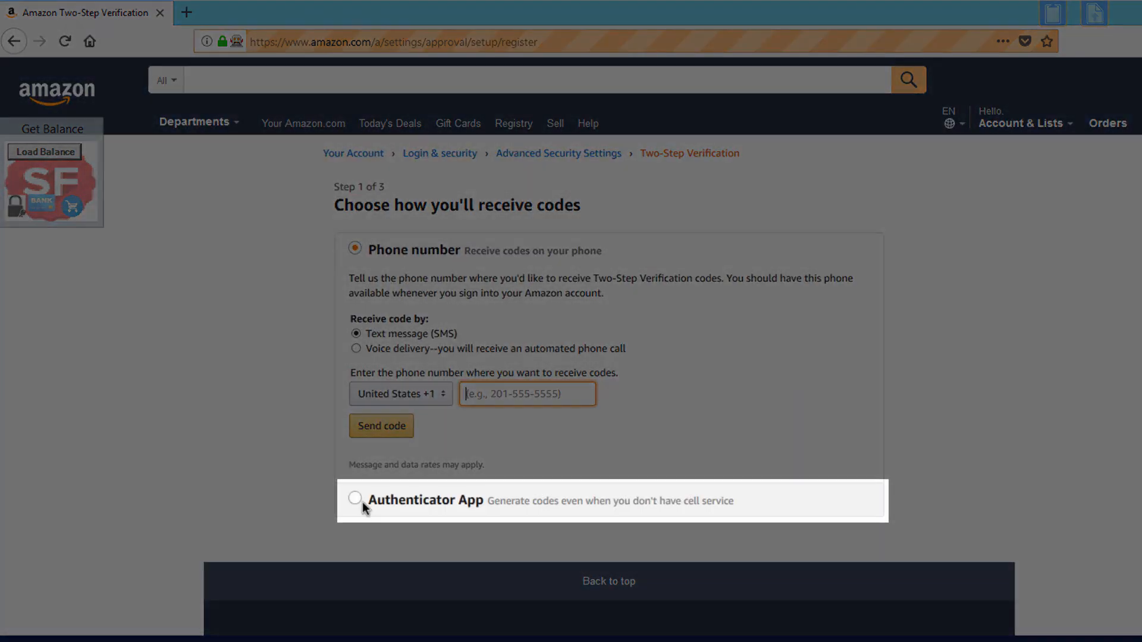
{"action": "left_click", "coordinate": [356, 498]}
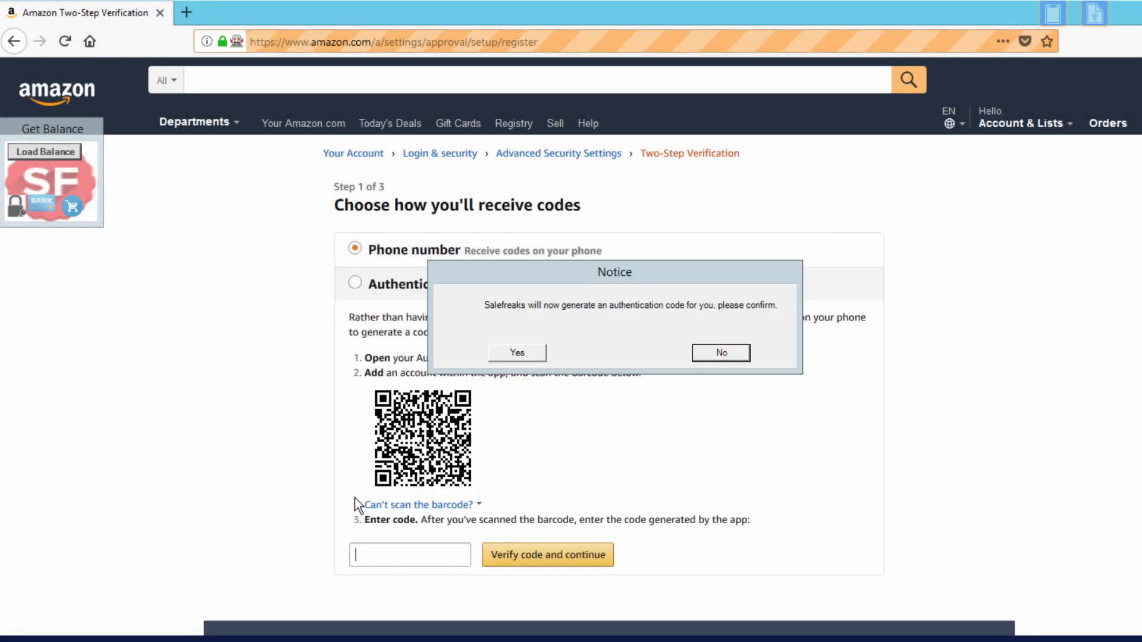
{"action": "left_click", "coordinate": [354, 283]}
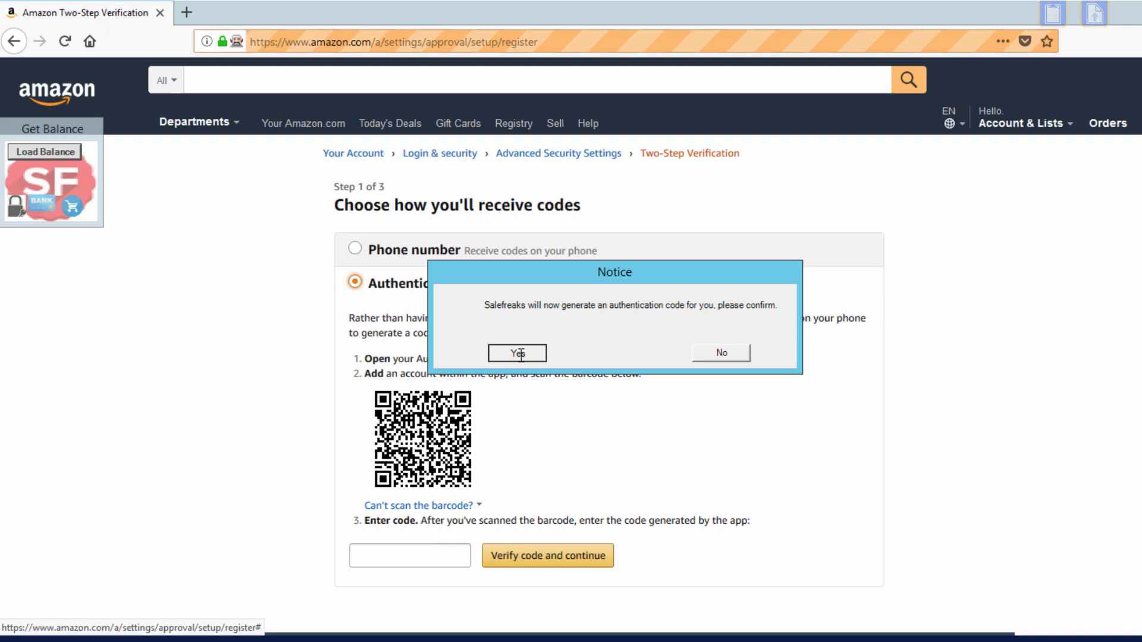
{"action": "left_click", "coordinate": [517, 352]}
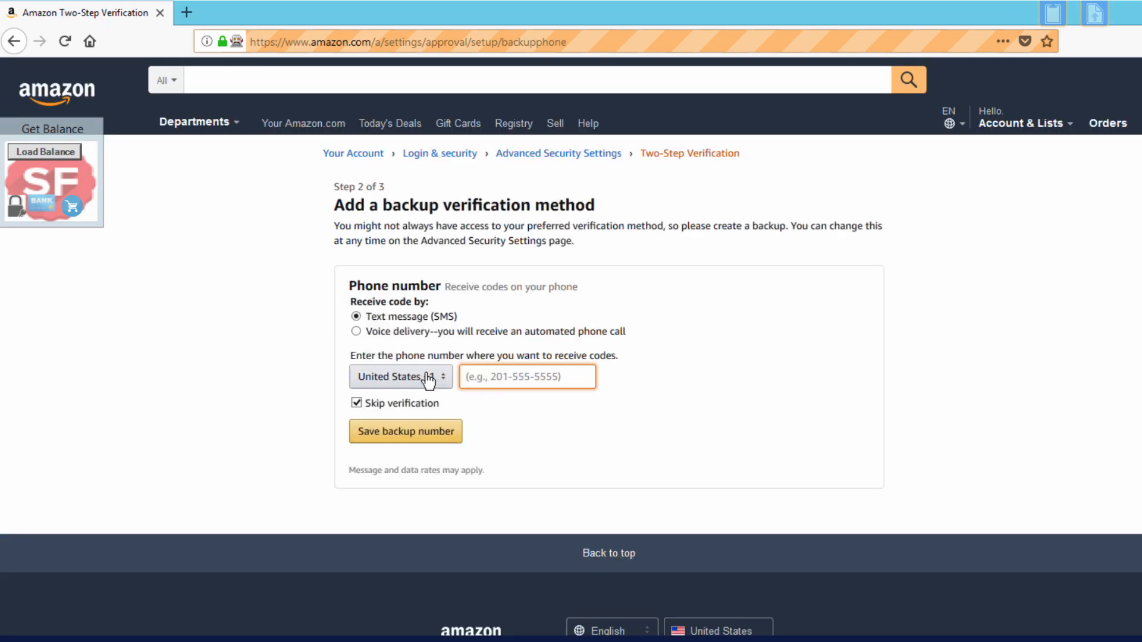
Step: Add an Israel +972 backup phone number and turn on Two-Step Verification
{"action": "left_click", "coordinate": [402, 376]}
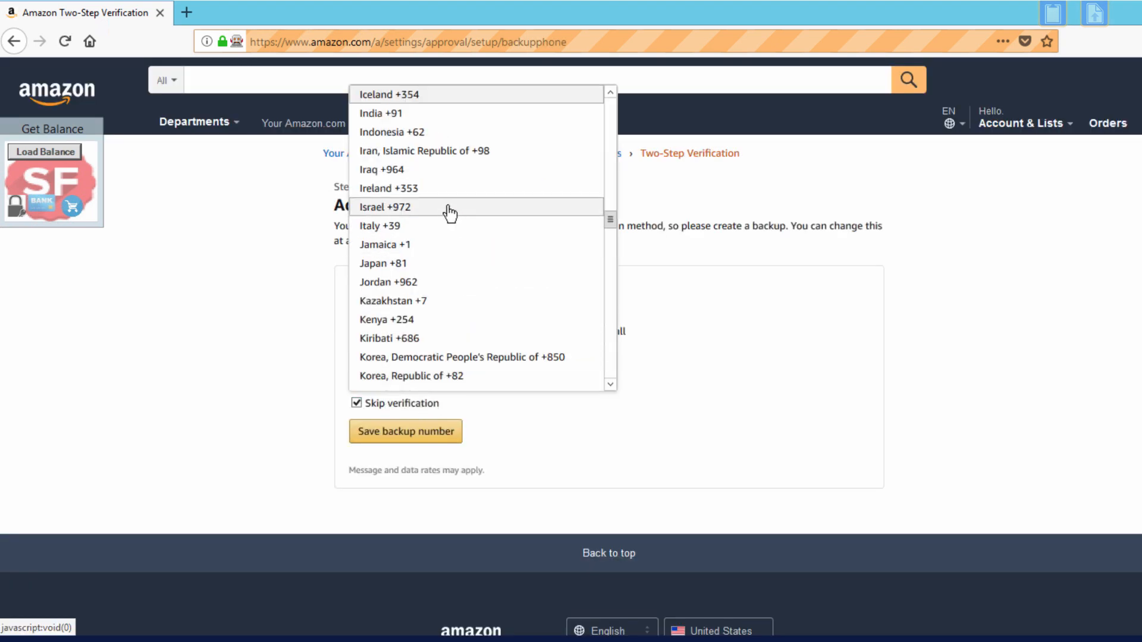
{"action": "left_click", "coordinate": [383, 207]}
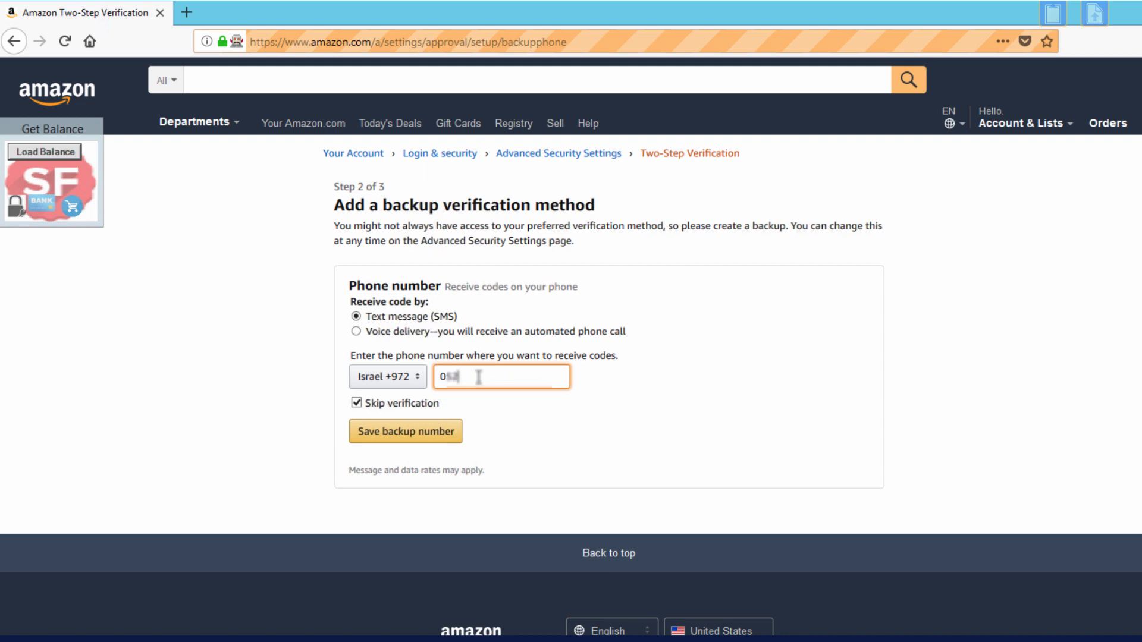
{"action": "left_click", "coordinate": [406, 432]}
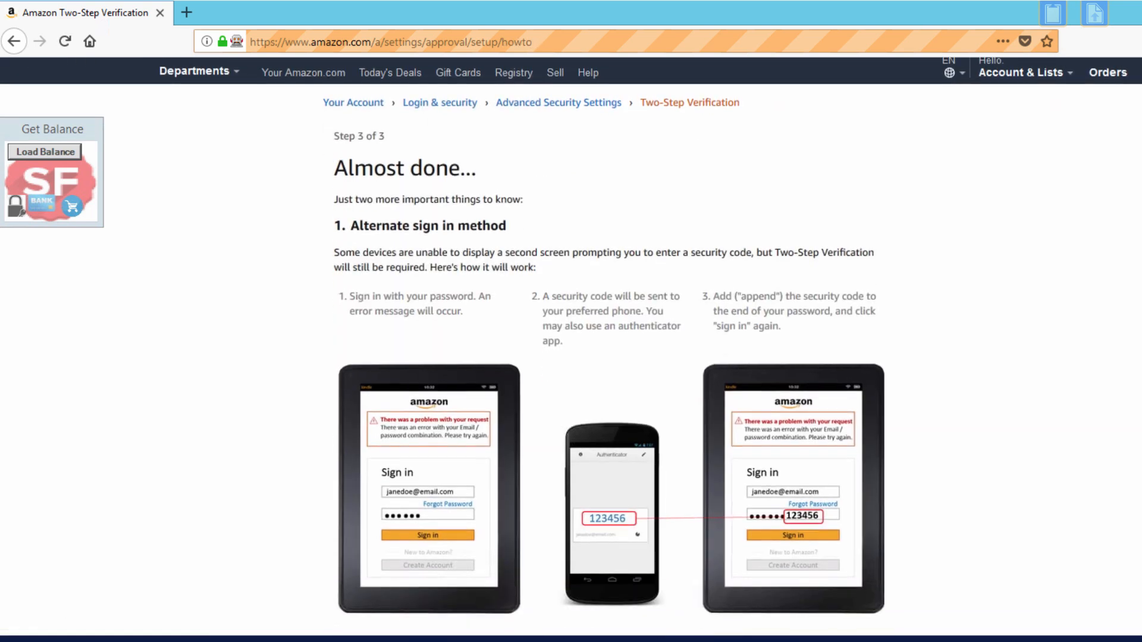
{"action": "scroll", "scroll_direction": "down", "scroll_amount": 3}
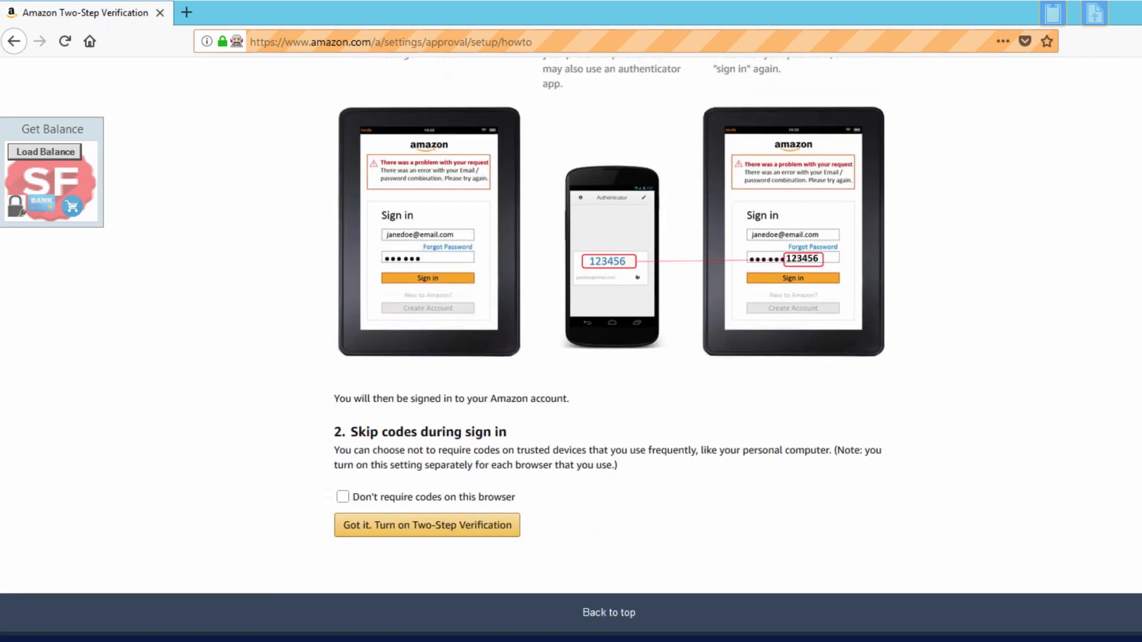
{"action": "scroll", "scroll_direction": "down", "scroll_amount": 3}
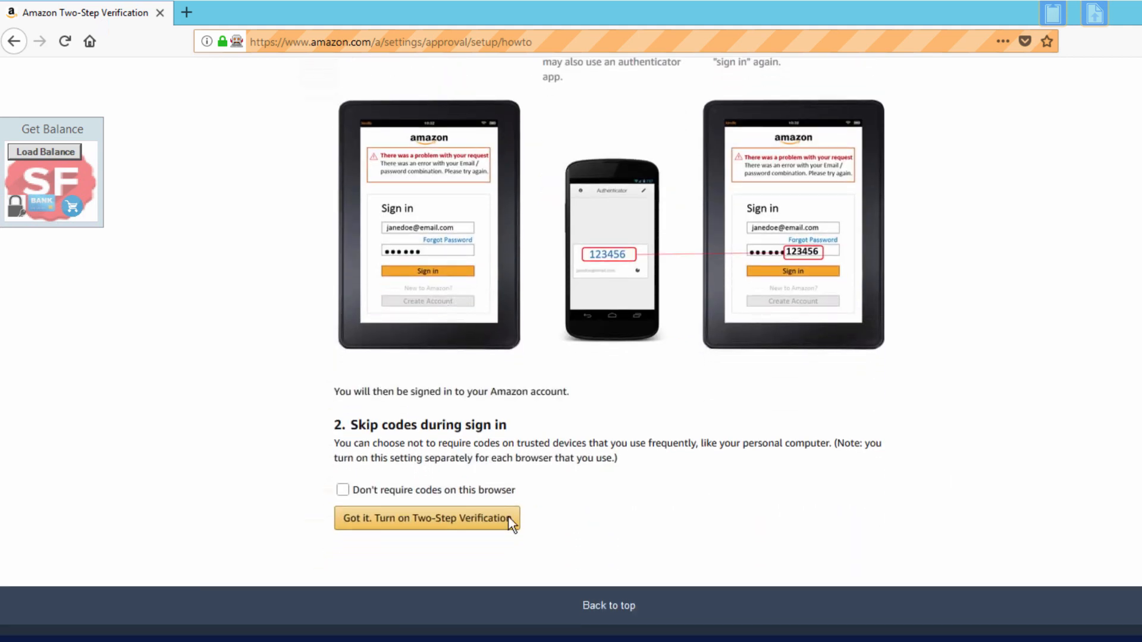
{"action": "left_click", "coordinate": [426, 518]}
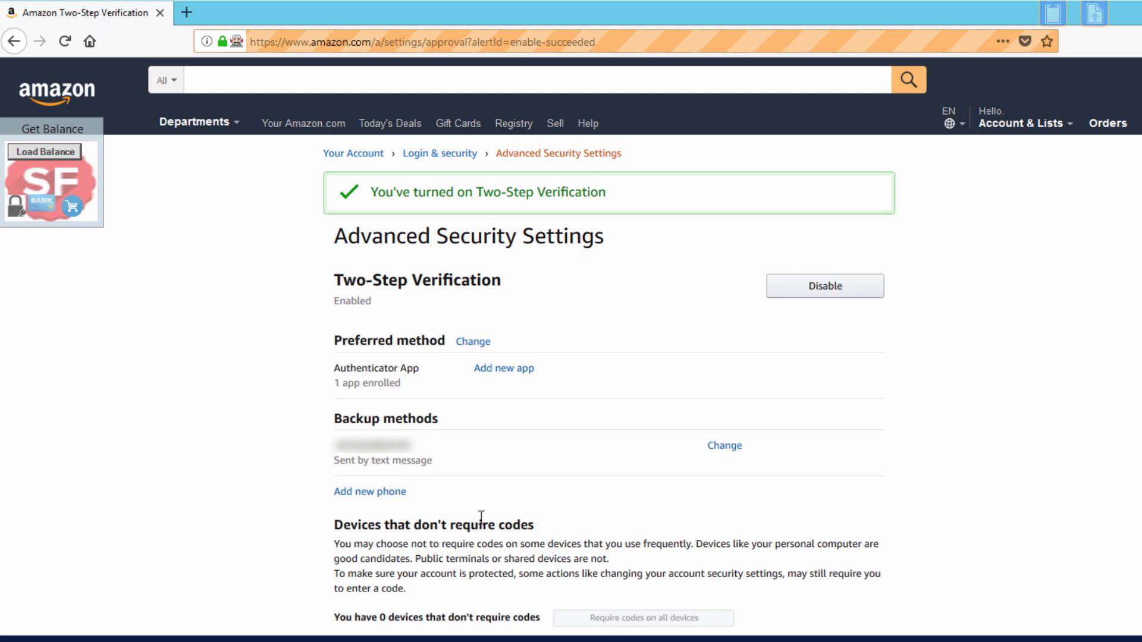